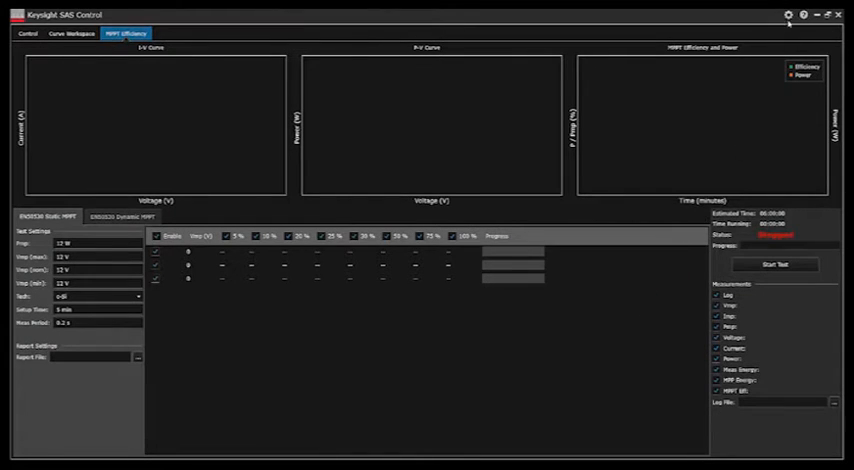
Check the program's licensing status from the options list and dismiss the details.
click(788, 12)
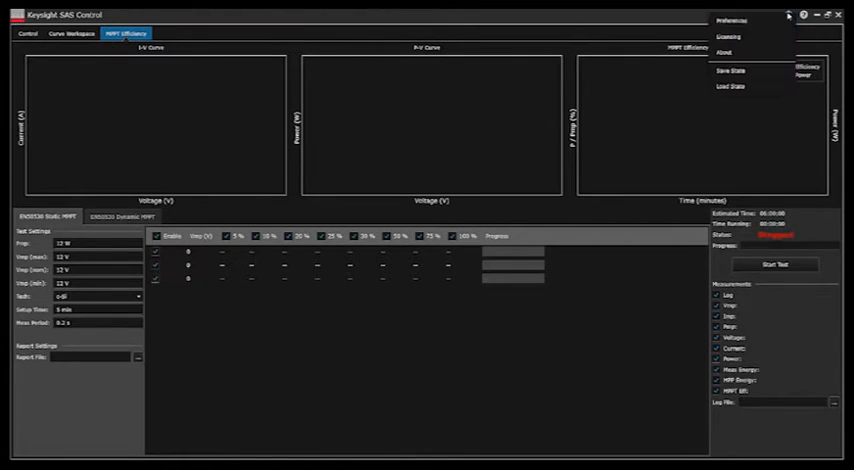
click(730, 36)
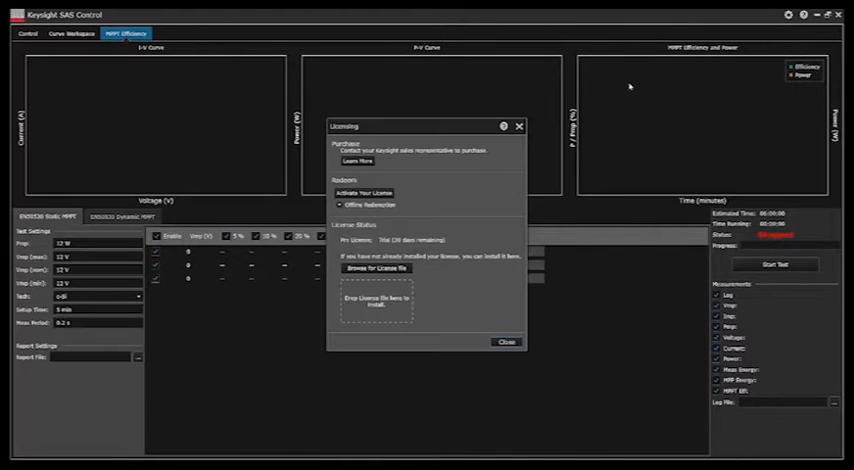
mouse_move(470, 224)
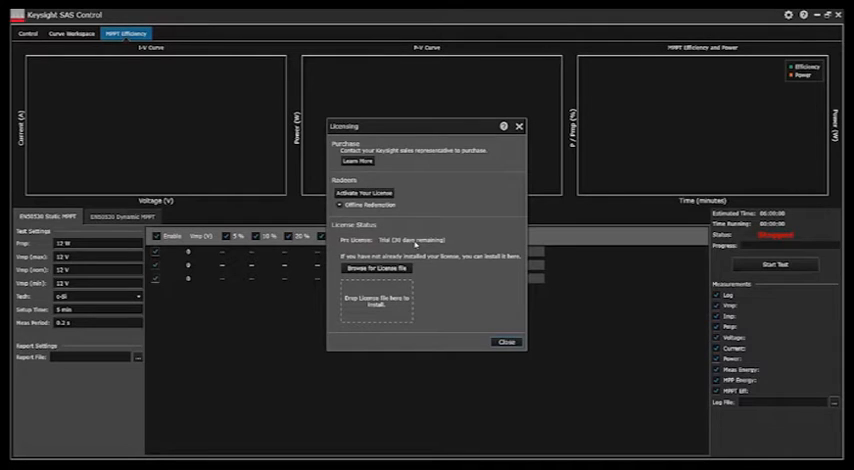
click(504, 340)
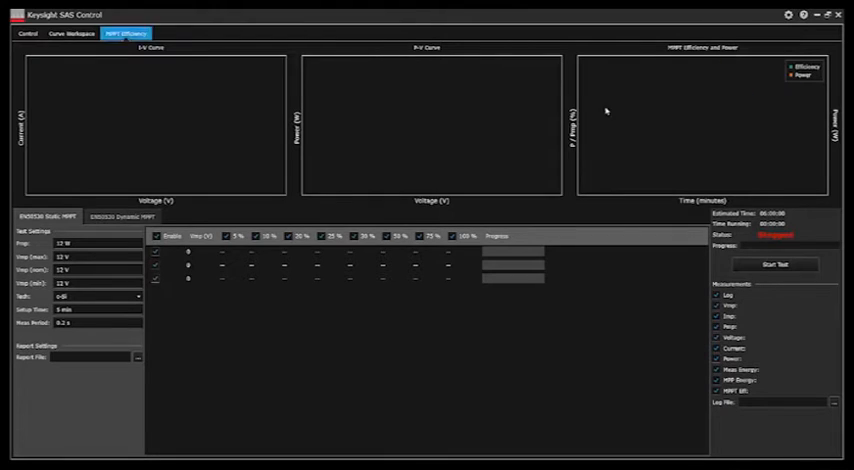
Start the EN50530 Dynamic MPPT sequence as a Quick Test so the curves plot live.
click(124, 216)
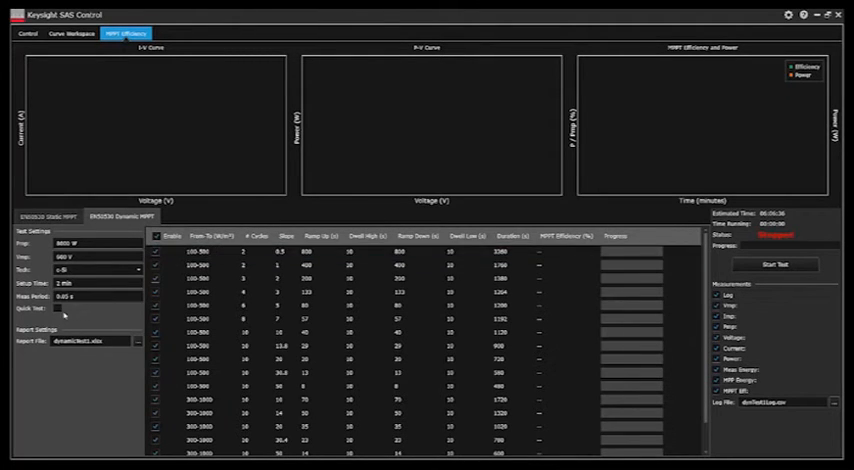
click(58, 308)
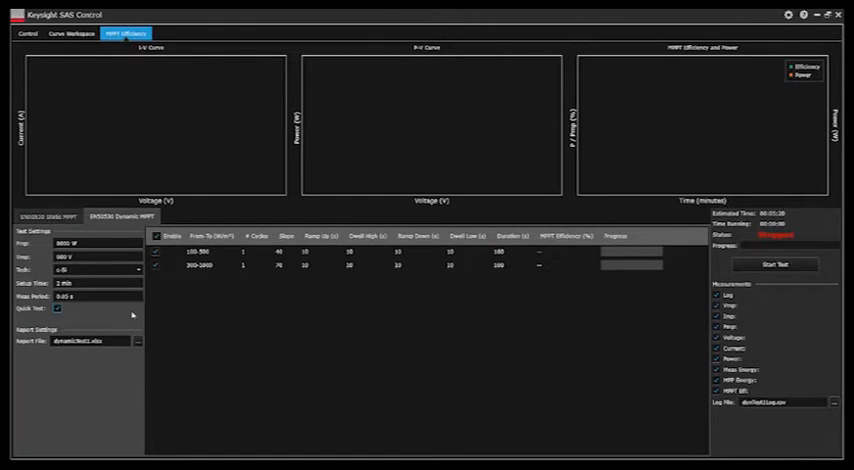
mouse_move(184, 310)
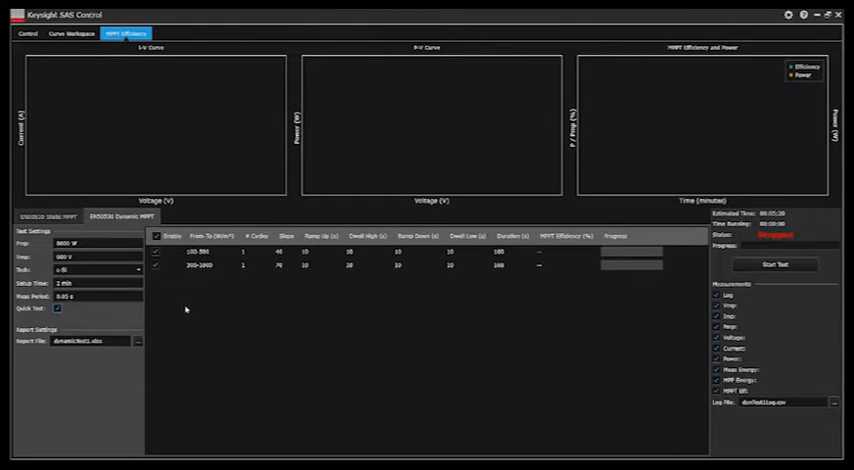
mouse_move(684, 342)
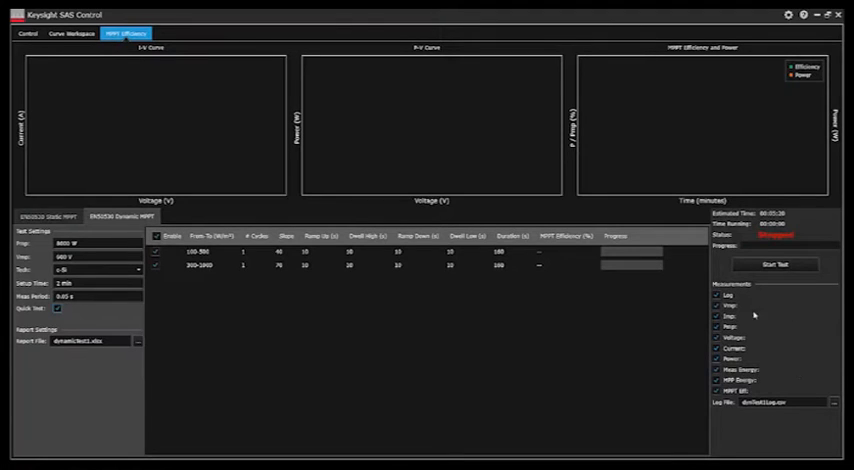
mouse_move(764, 368)
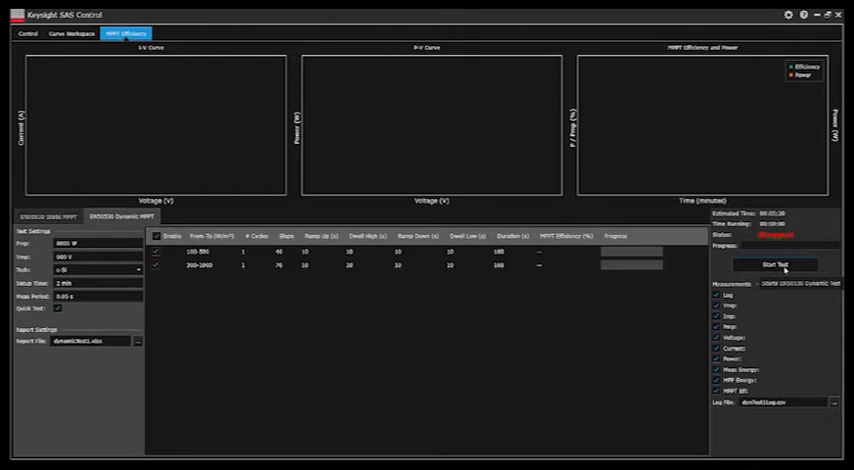
click(776, 264)
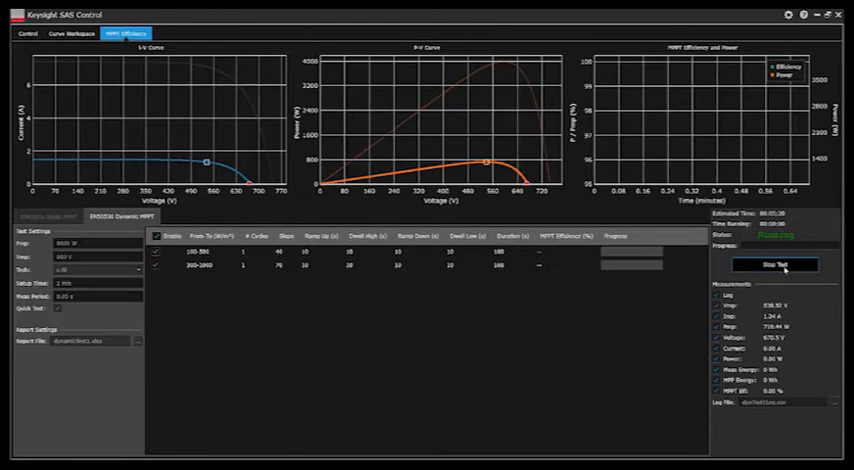